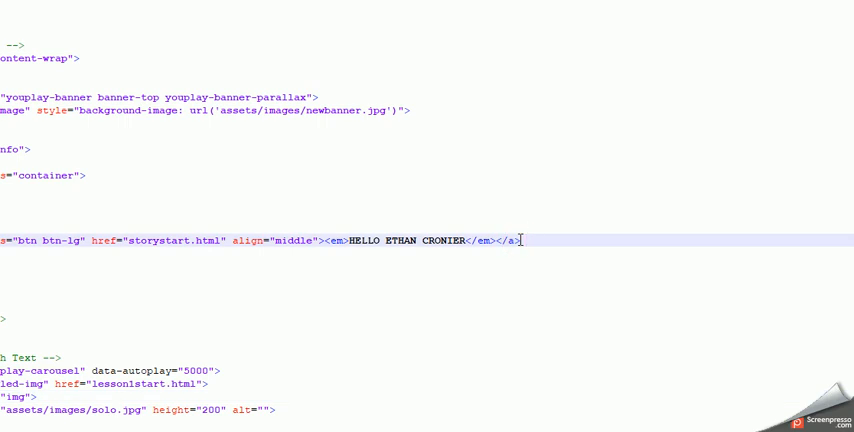
Type 'Background to', then try orange #ff6600 and pink #ff0066 in the picker
type("Background to")
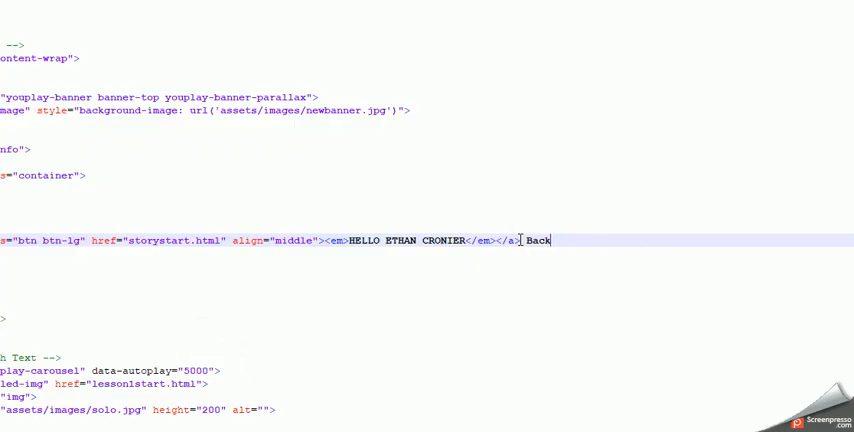
key("BackSpace")
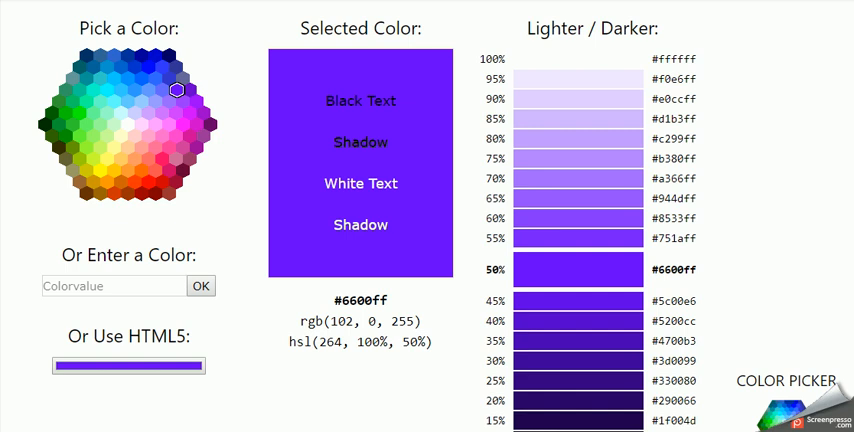
mouse_move(340, 321)
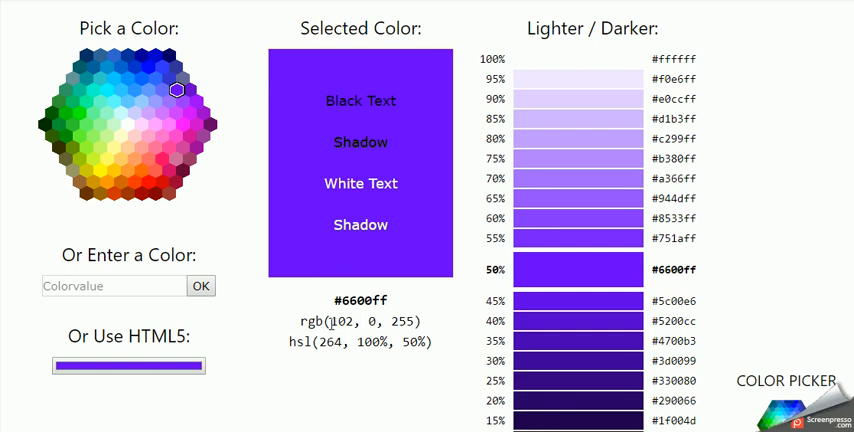
mouse_move(193, 194)
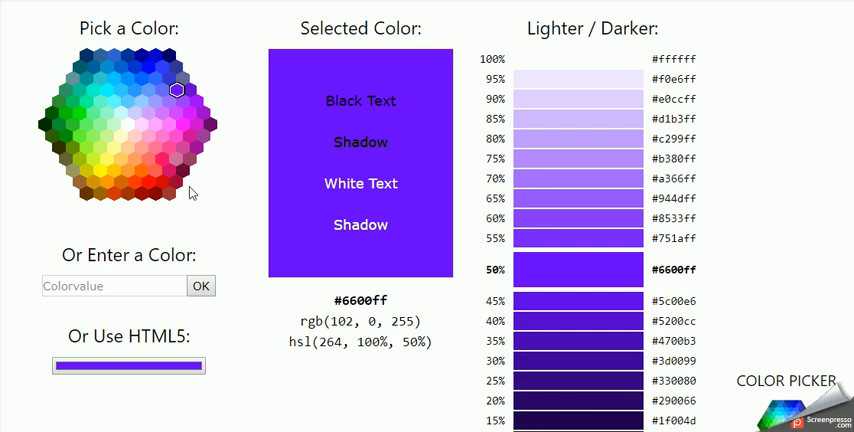
left_click(141, 171)
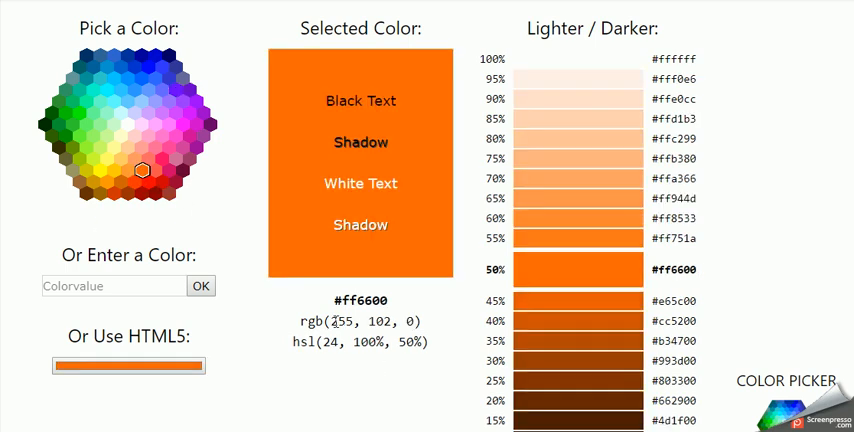
double_click(343, 321)
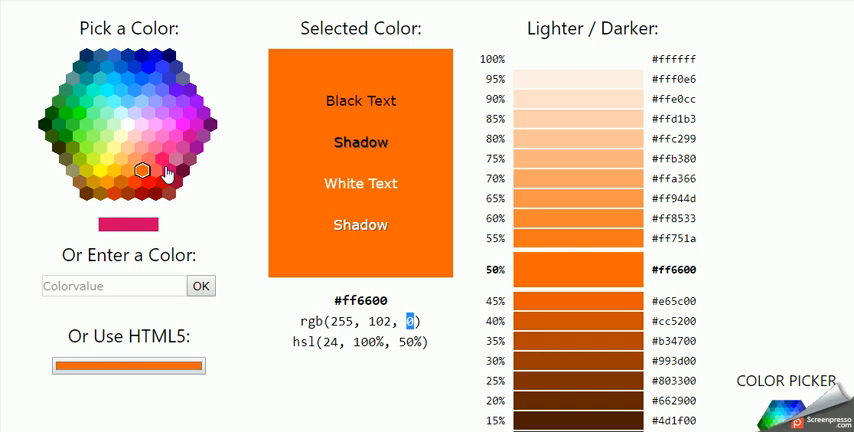
left_click(163, 159)
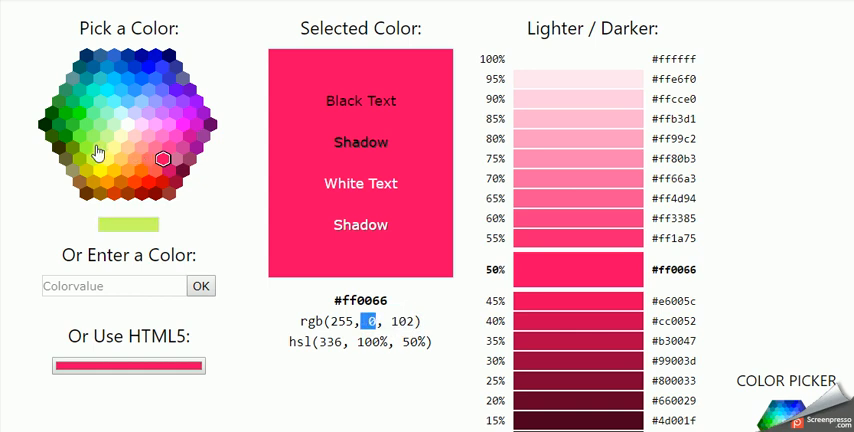
Try light green #99ff66, inspect its rgb values, and settle on pure red #ff0000
left_click(93, 135)
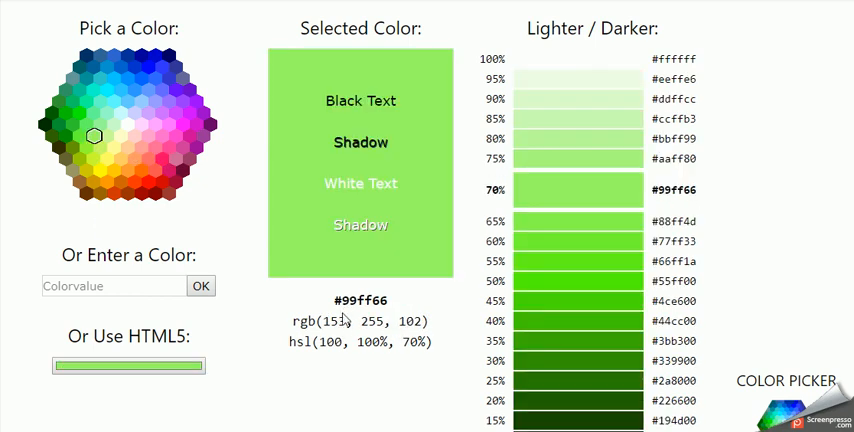
double_click(372, 321)
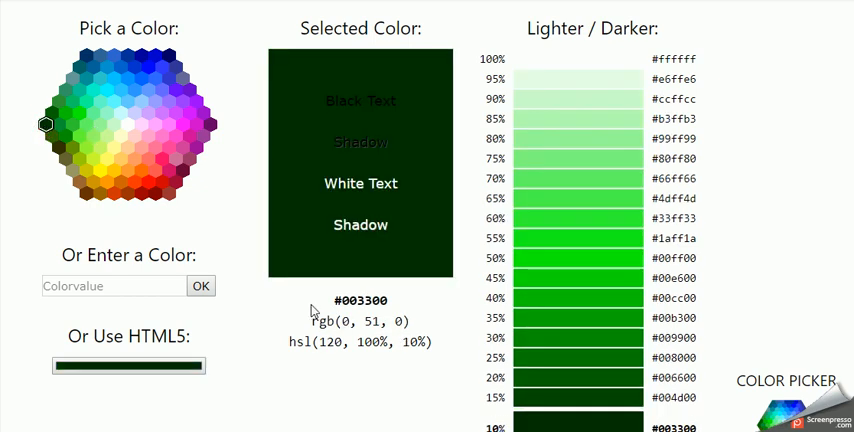
double_click(373, 321)
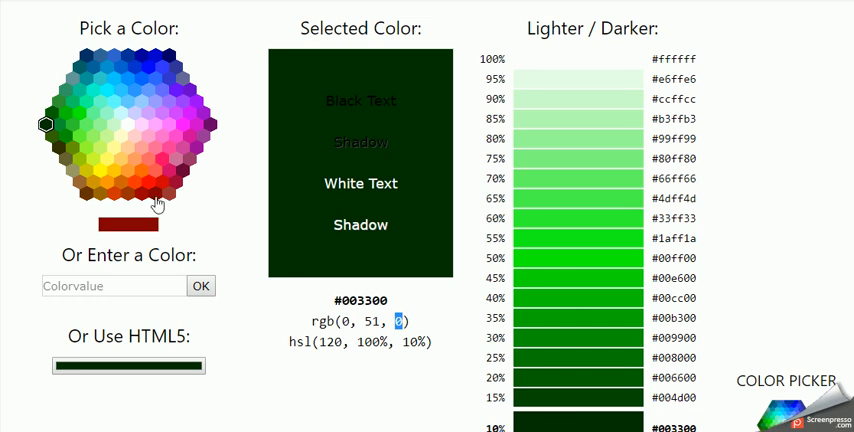
left_click(147, 181)
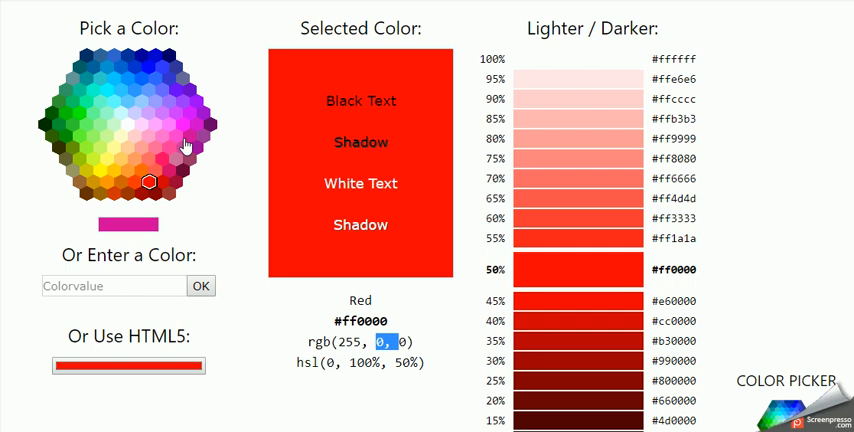
left_click(210, 124)
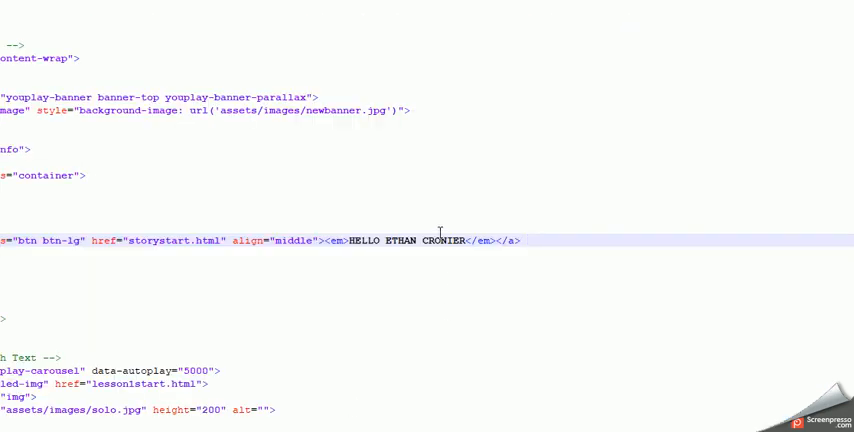
Type 'backgrou' after the link, then continue with '-col' toward background-color
type("backgrou")
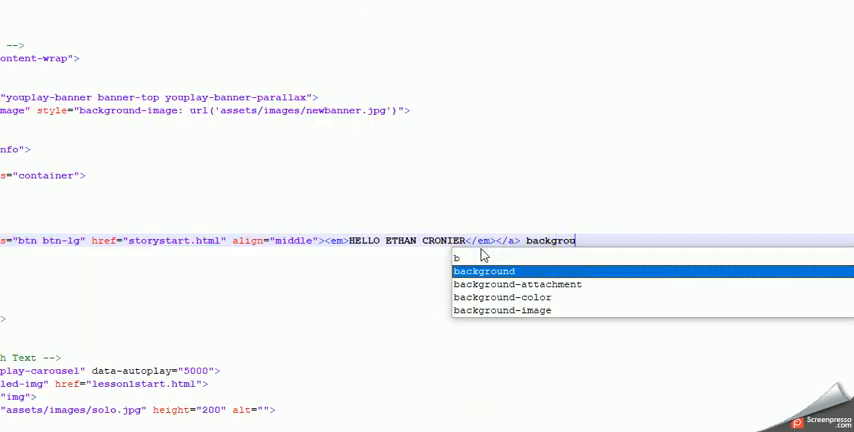
type("-col")
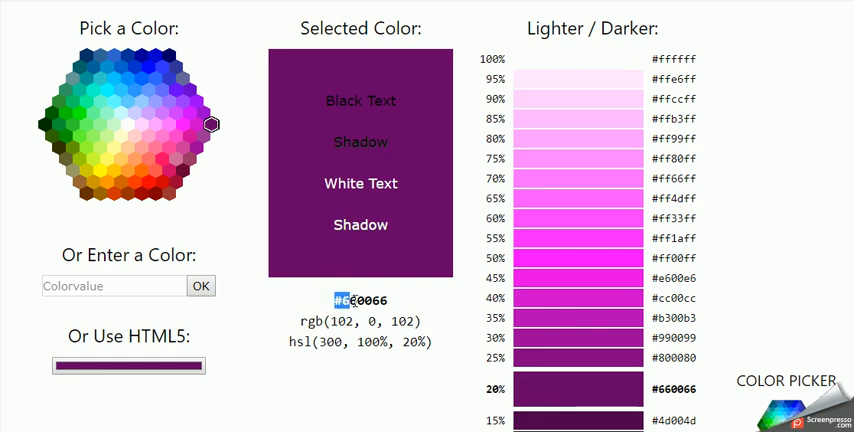
Select the #660066 hex code, try pink #ff0066, then choose orange #ff6600
triple_click(360, 300)
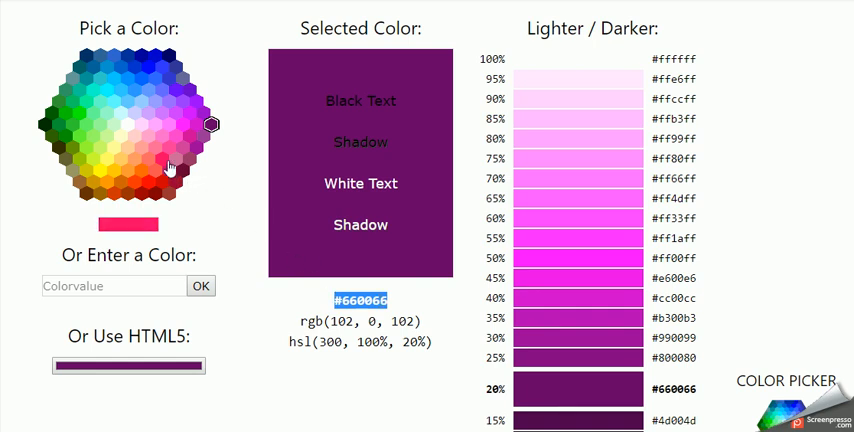
left_click(163, 159)
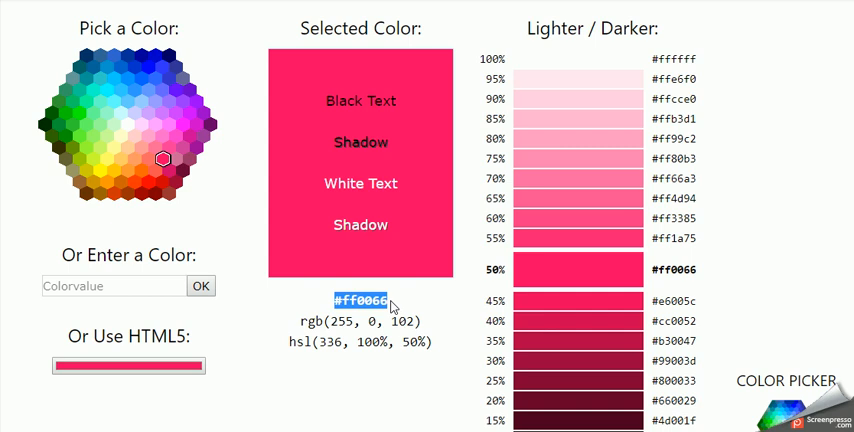
left_click(138, 172)
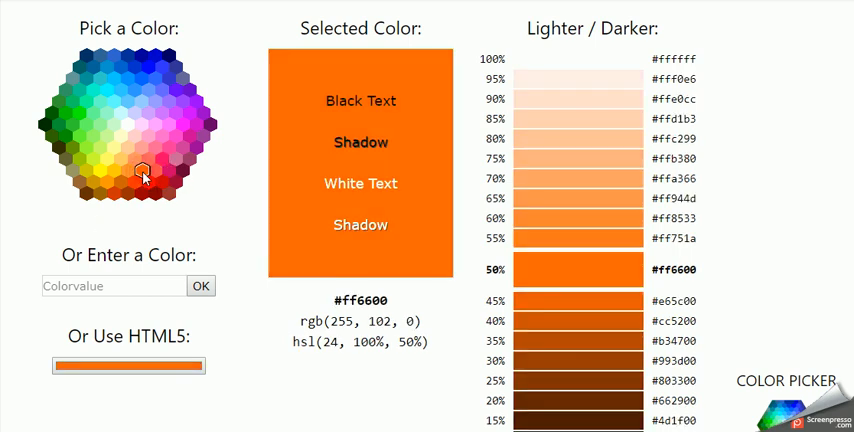
double_click(360, 300)
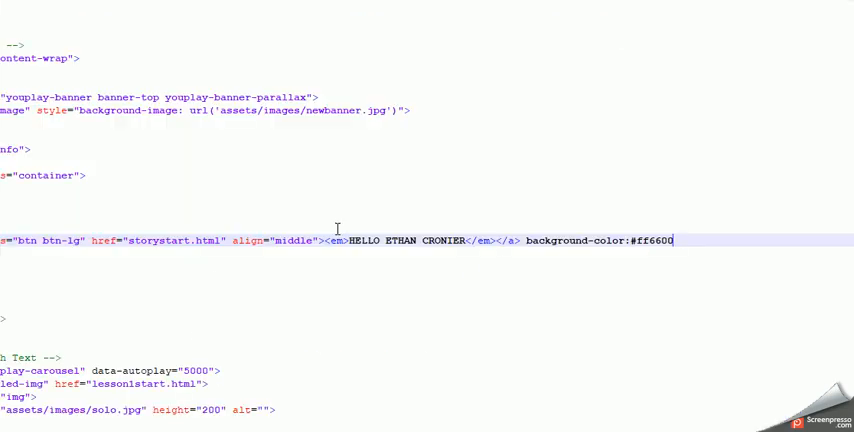
Finish the button line with background-color:#ff6600
key("BackSpace")
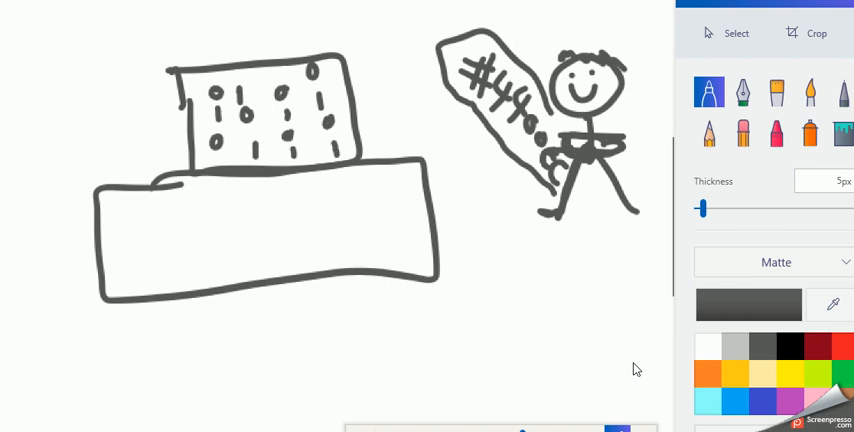
Draw an arrow from the stick figure's hex-code tag toward the laptop
left_click_drag(355, 90, 445, 70)
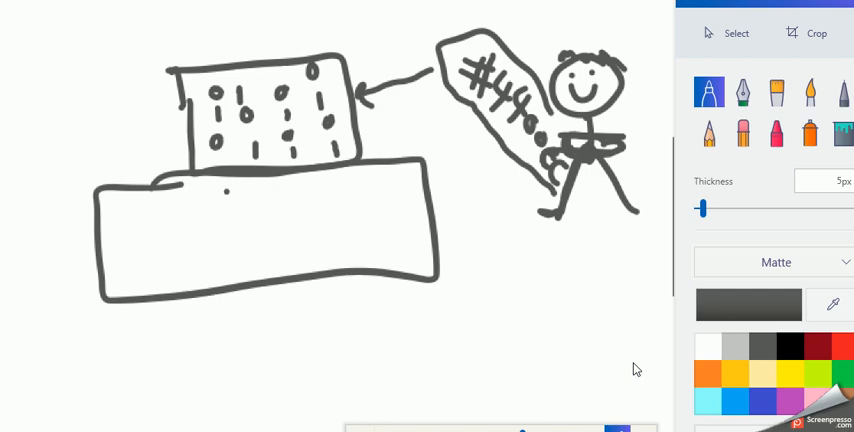
Write 'Orange' on the laptop base, then 'RGB' with a down arrow to '#'
left_click_drag(210, 205, 250, 205)
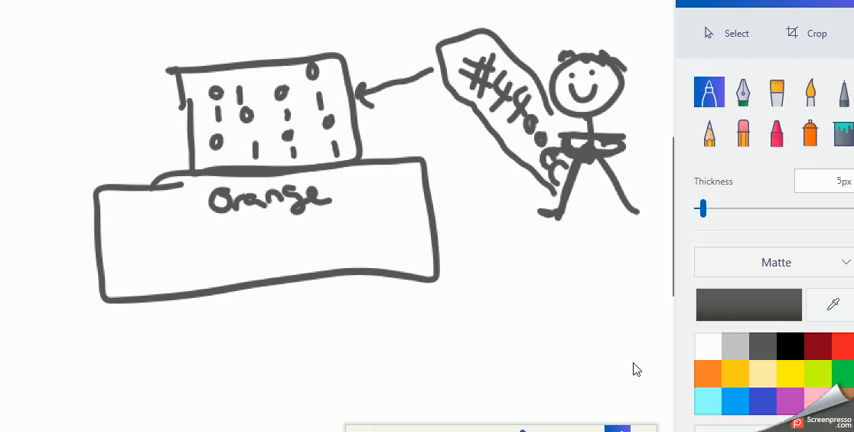
left_click_drag(470, 245, 500, 290)
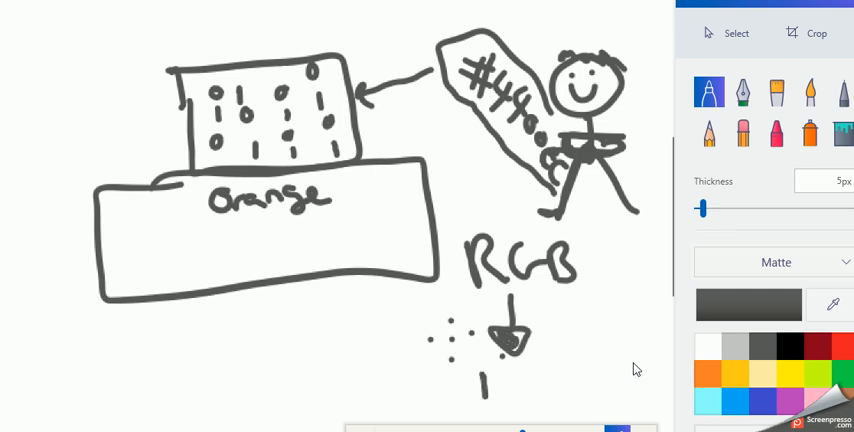
left_click_drag(478, 390, 495, 400)
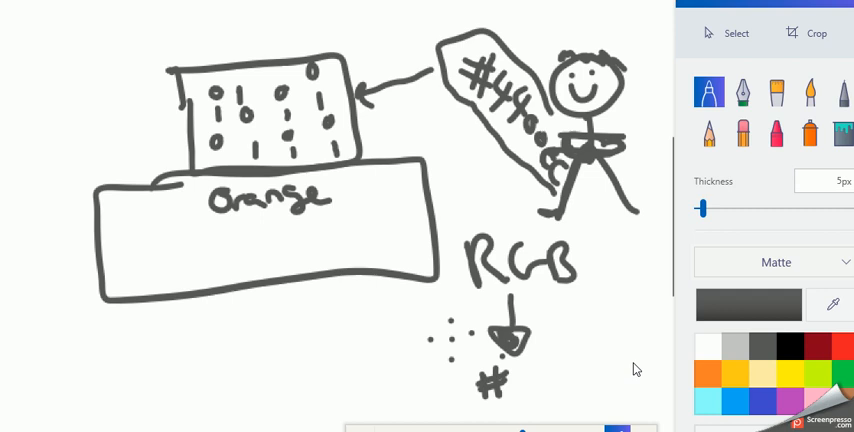